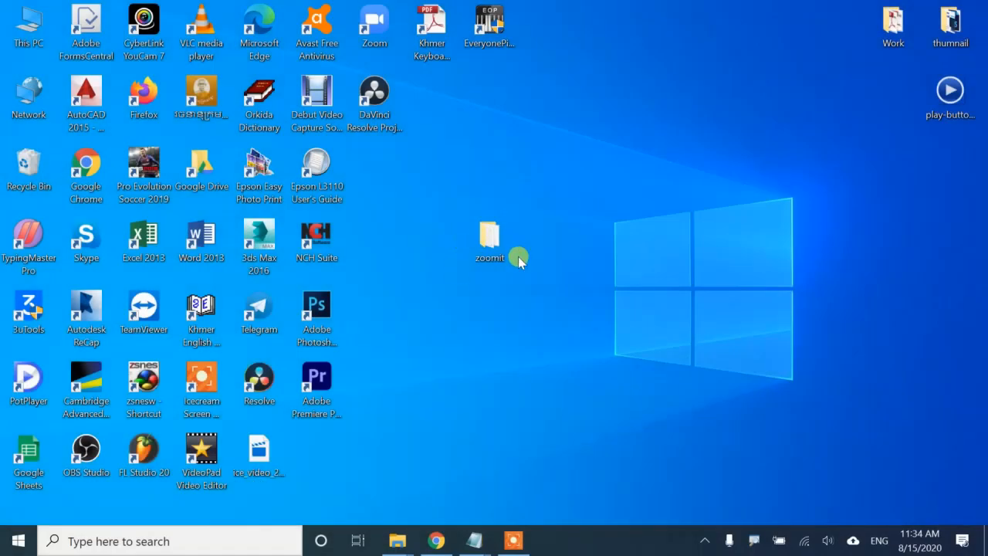
{"action": "mouse_move", "coordinate": [484, 278]}
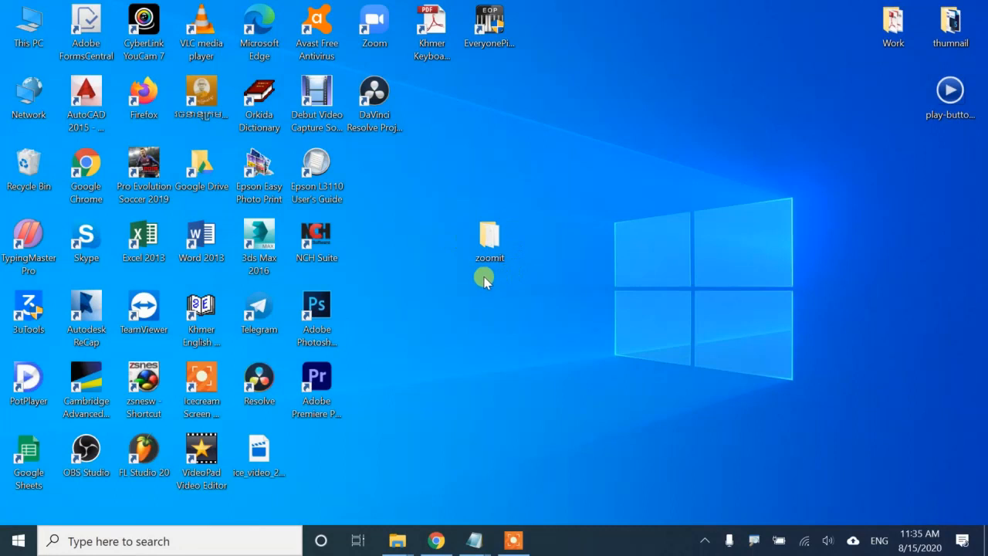
{"action": "mouse_move", "coordinate": [531, 232]}
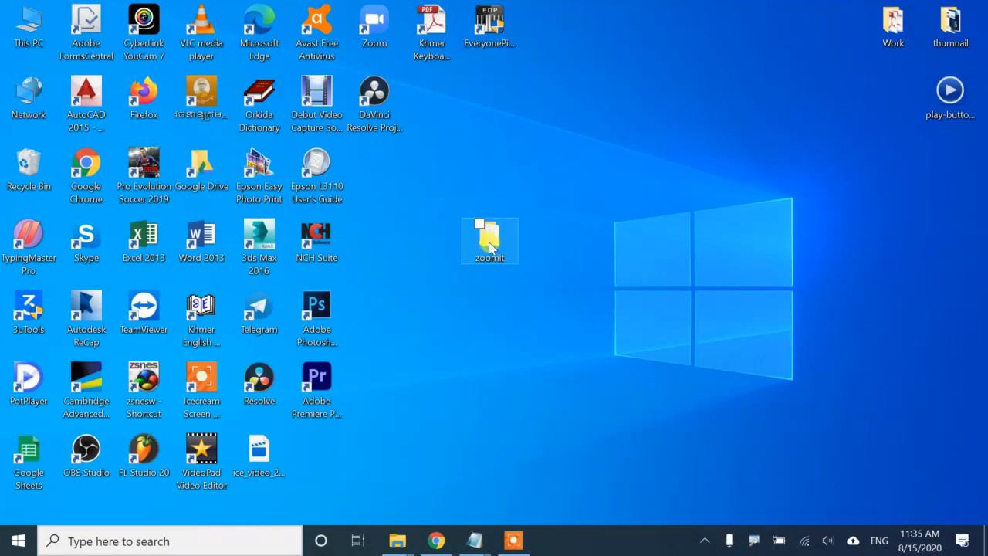
Launch ZoomIt.exe from the zoomit folder so its Zoom options window appears.
{"action": "double_click", "coordinate": [489, 241]}
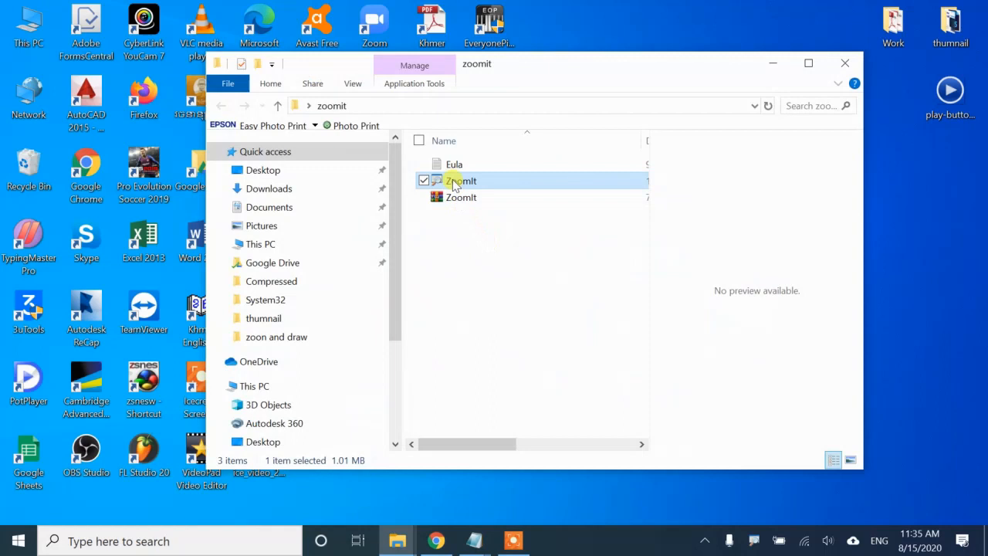
{"action": "double_click", "coordinate": [460, 180]}
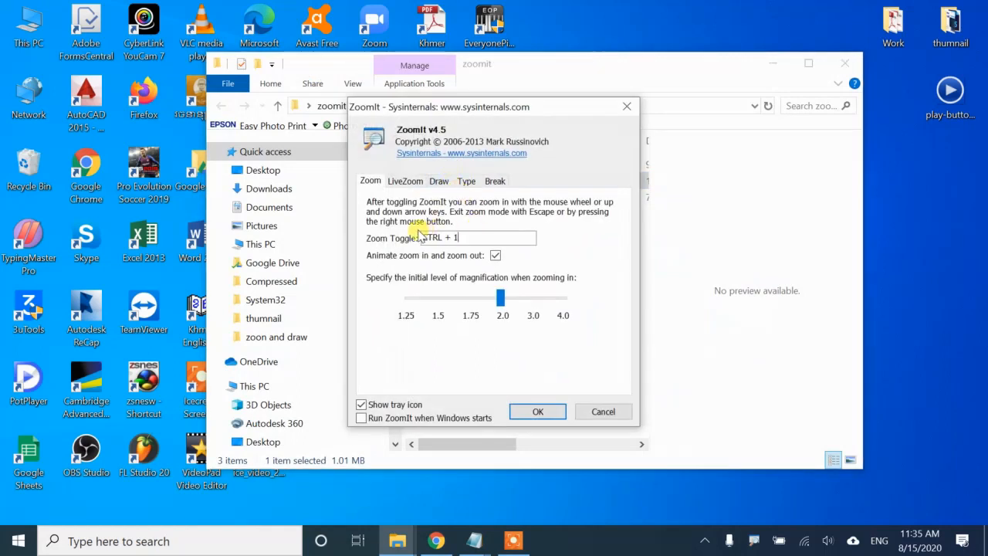
{"action": "left_click", "coordinate": [537, 411]}
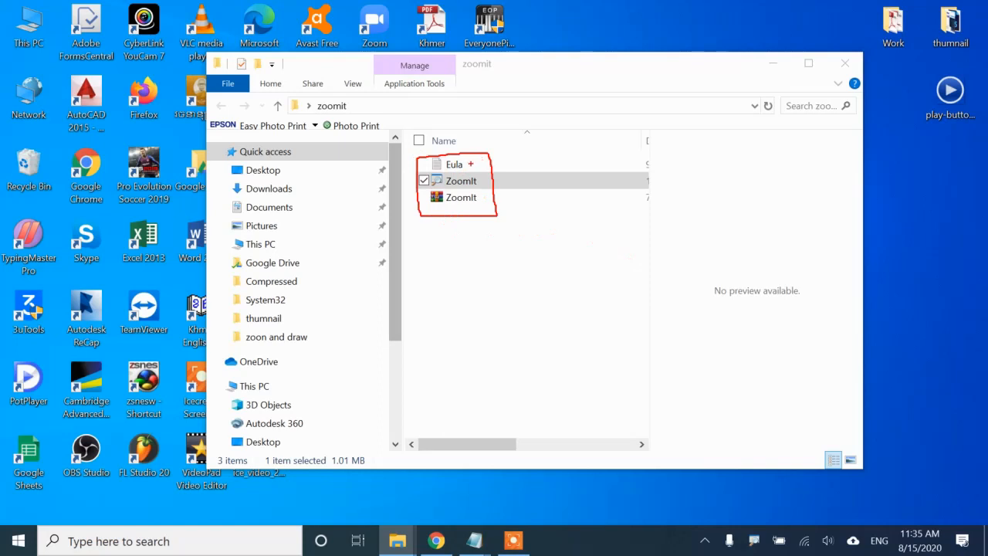
Clear the red hand-drawn circle so the three files show unmarked again.
{"action": "left_click", "coordinate": [454, 164]}
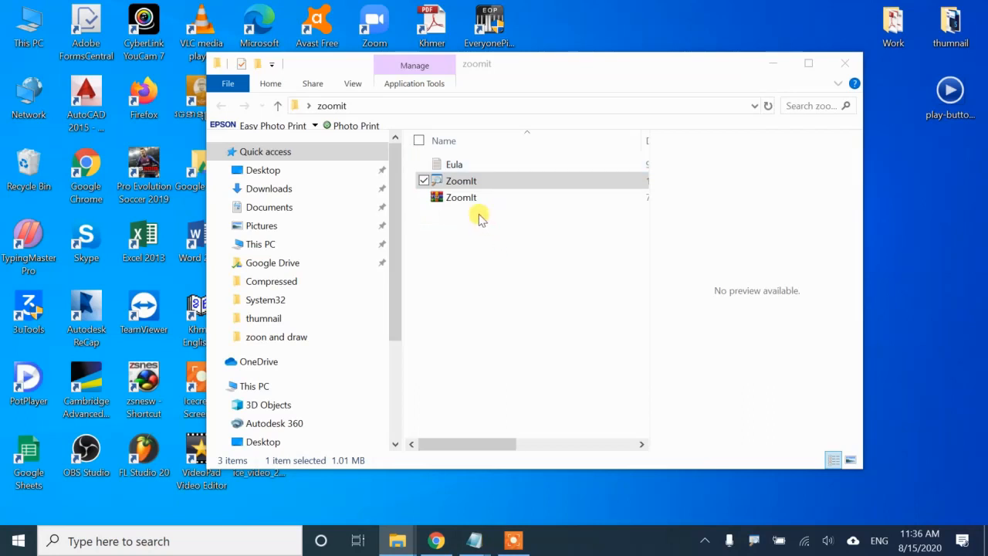
{"action": "mouse_move", "coordinate": [479, 223]}
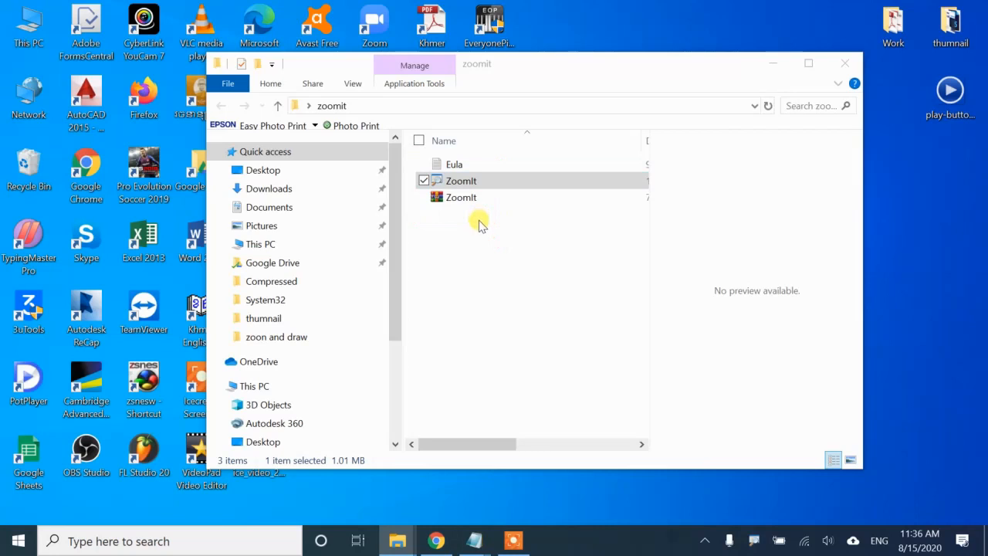
{"action": "mouse_move", "coordinate": [422, 245]}
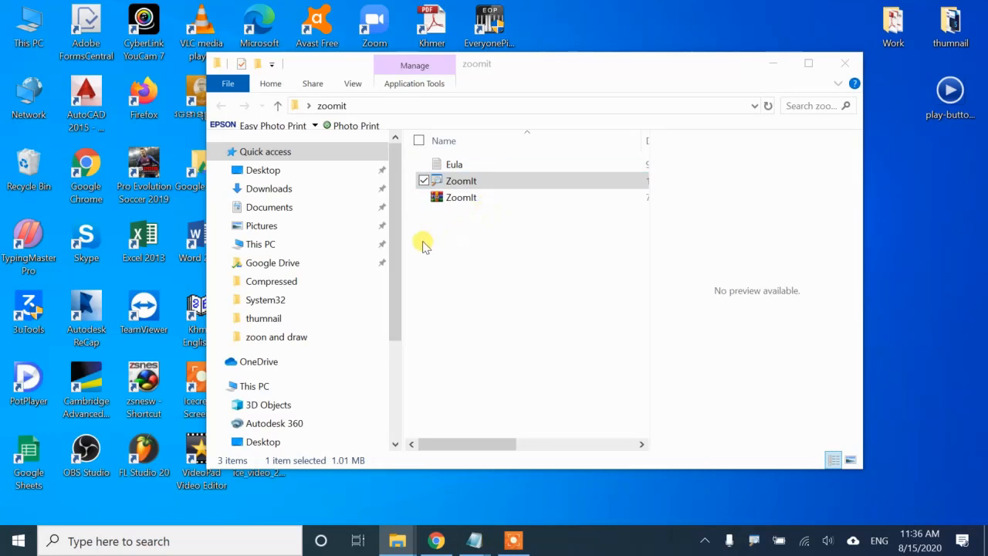